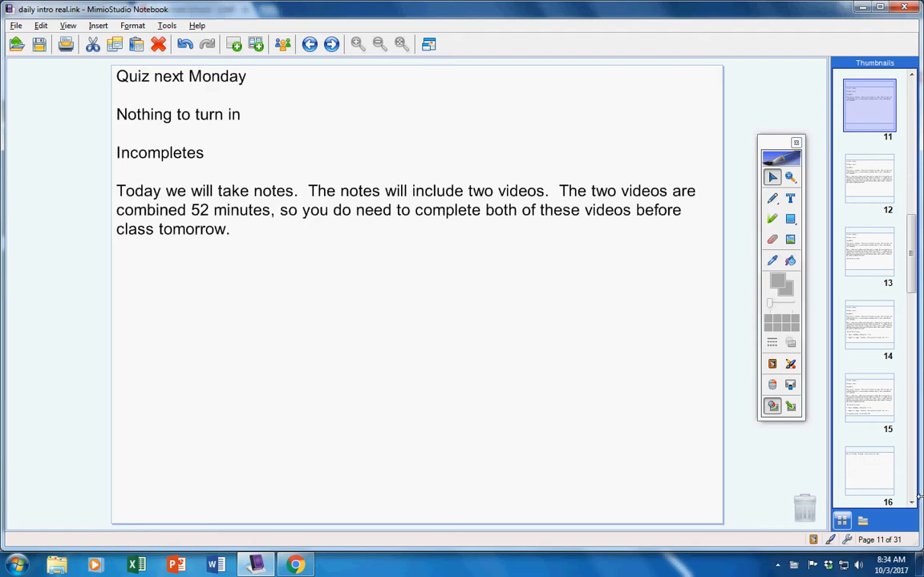
mouse_move(436, 417)
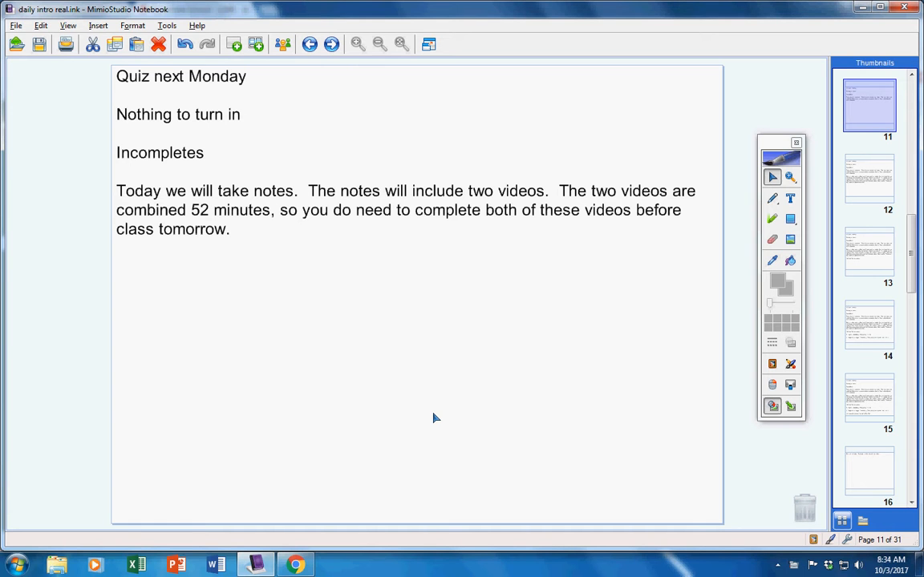
mouse_move(603, 327)
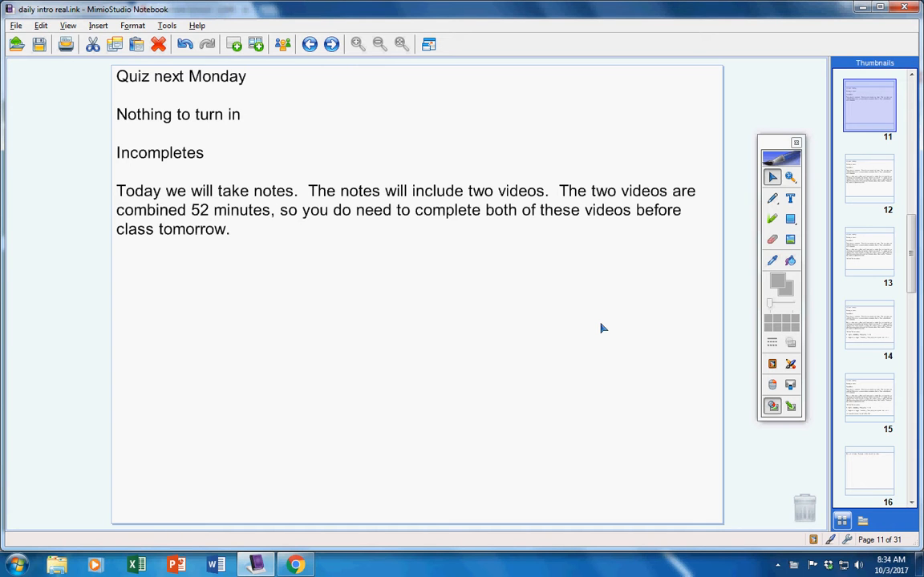
Step: Switch to the pen tool with red ink for marking up page 11
click(773, 199)
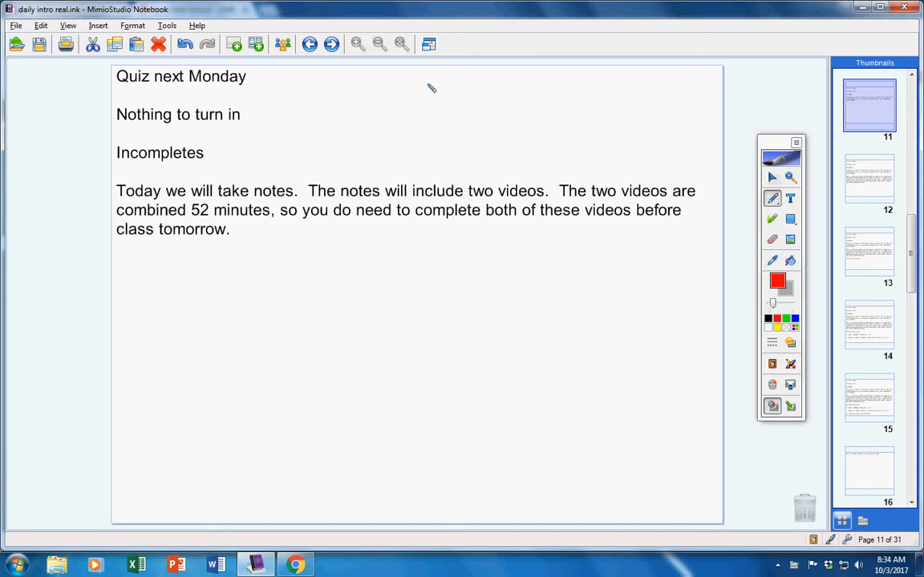
mouse_move(430, 93)
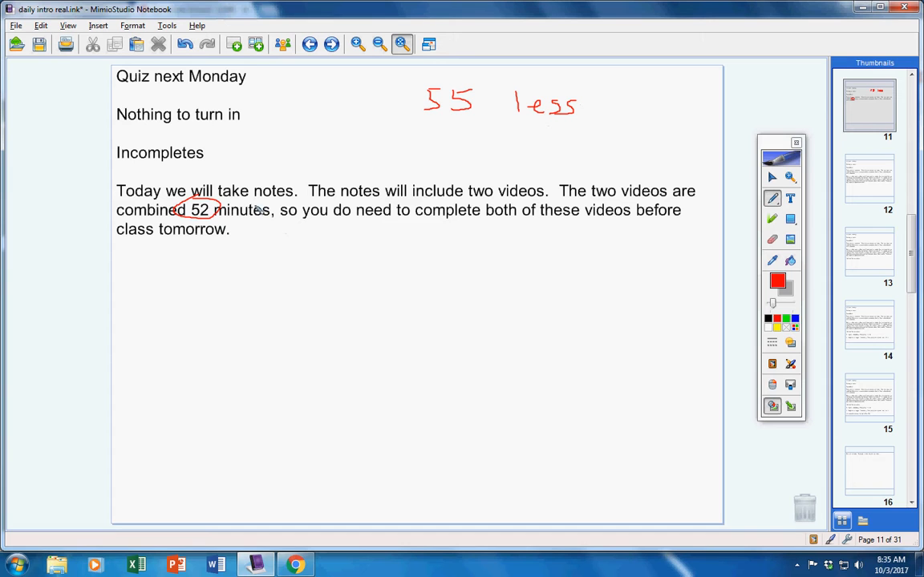
mouse_move(223, 225)
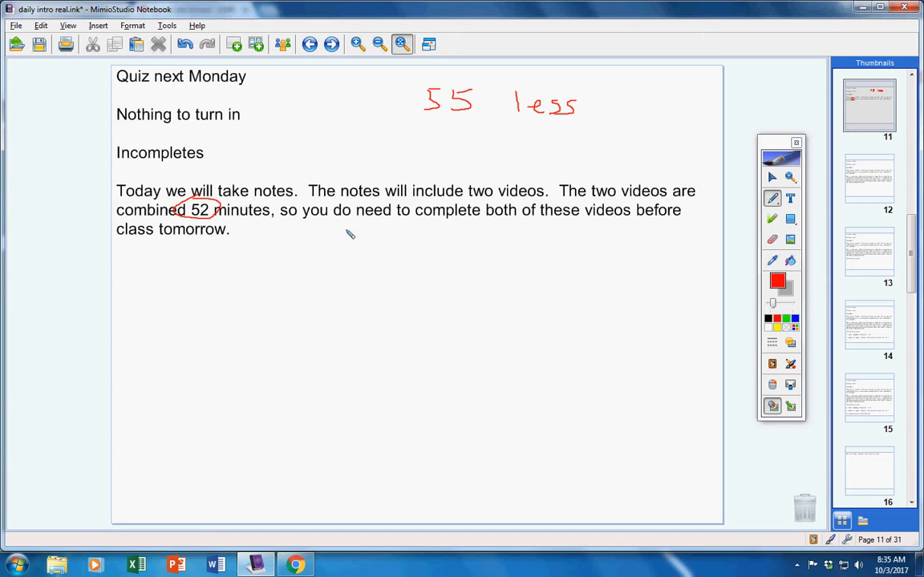
mouse_move(536, 240)
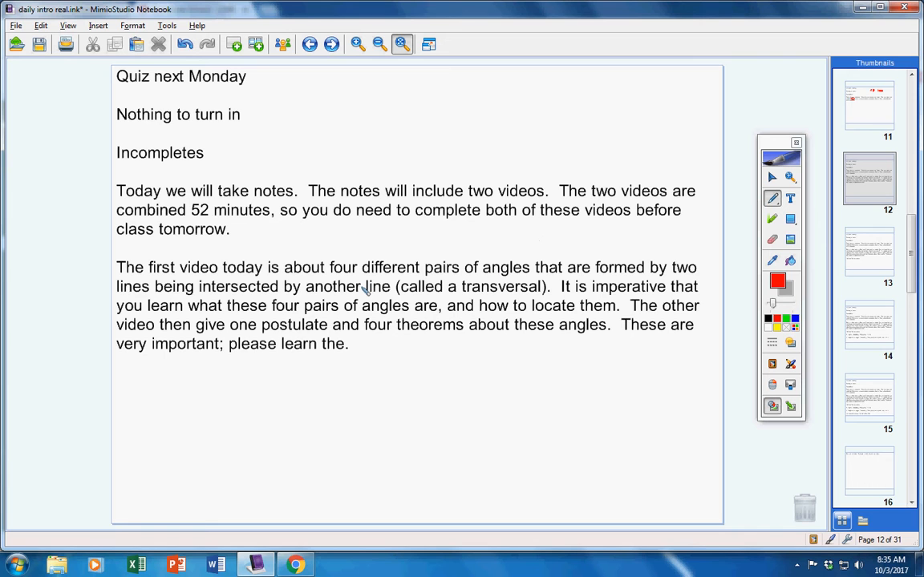
mouse_move(420, 379)
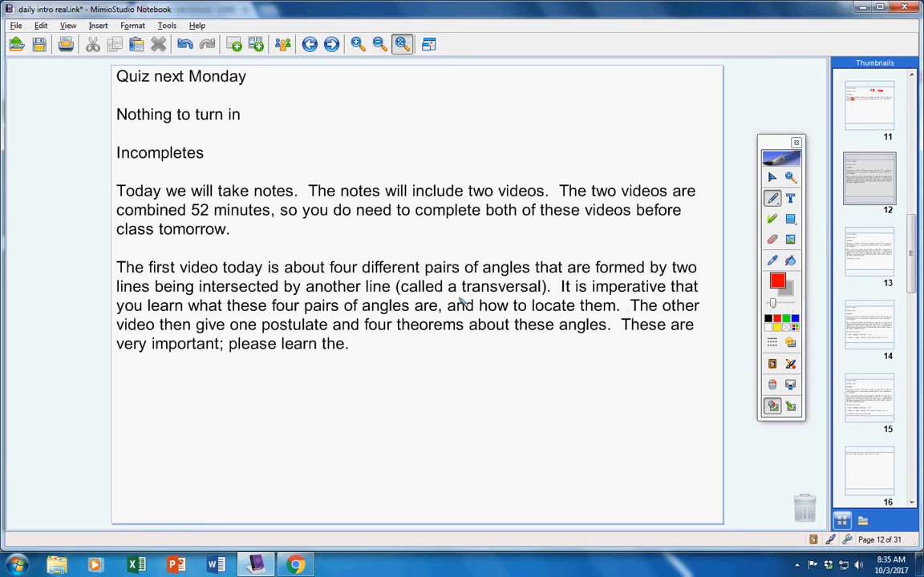
mouse_move(505, 302)
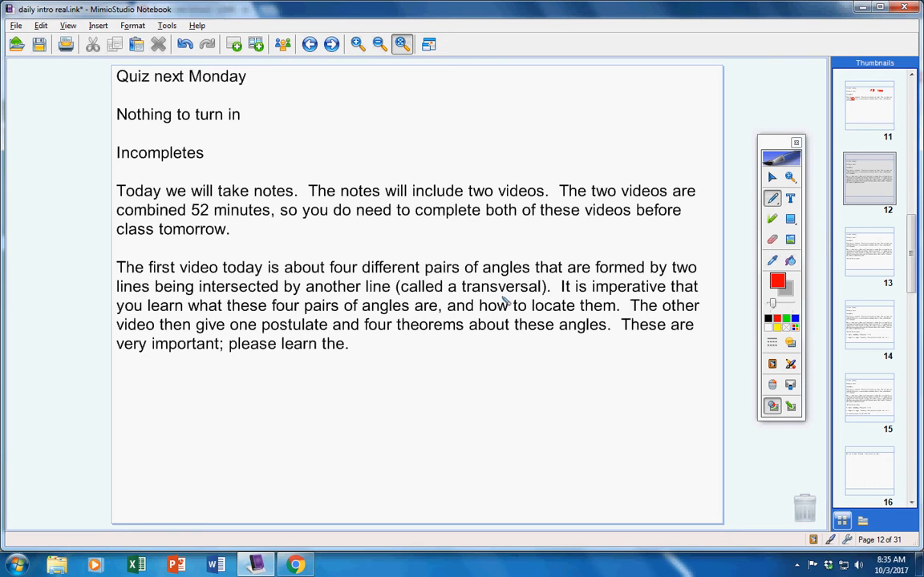
mouse_move(619, 300)
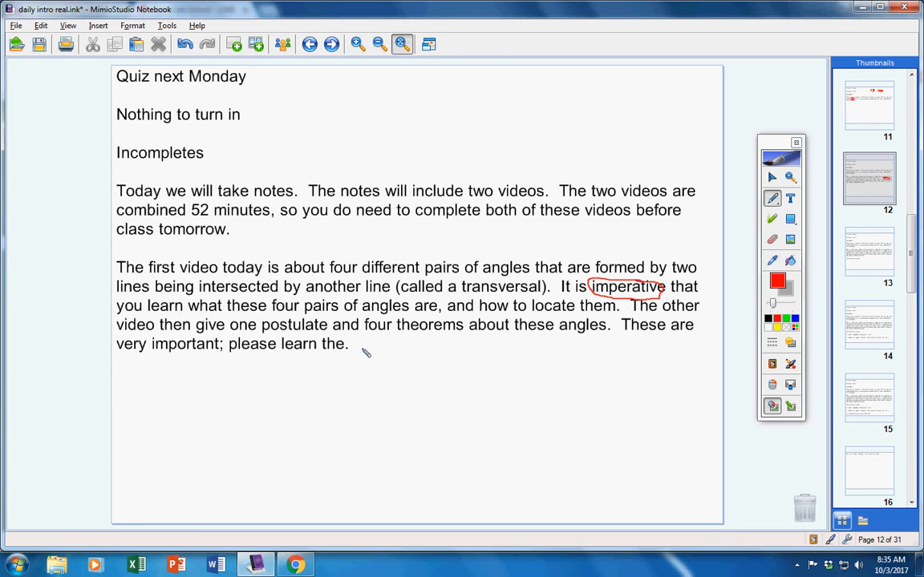
mouse_move(285, 322)
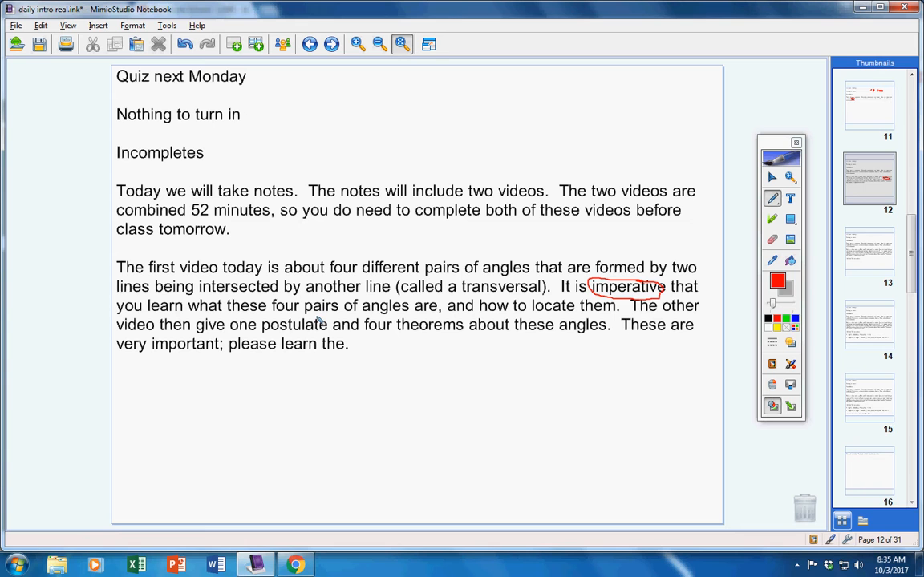
mouse_move(335, 352)
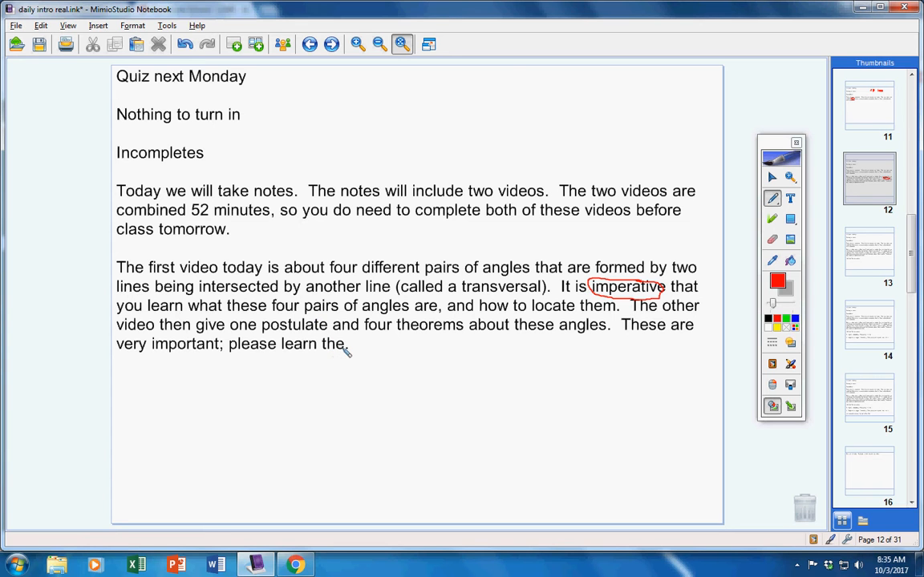
mouse_move(360, 353)
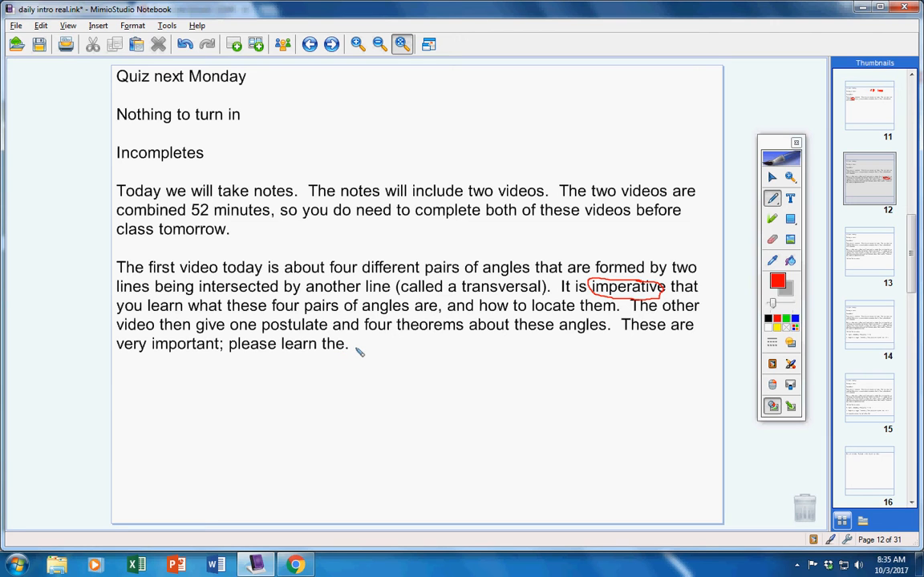
mouse_move(356, 350)
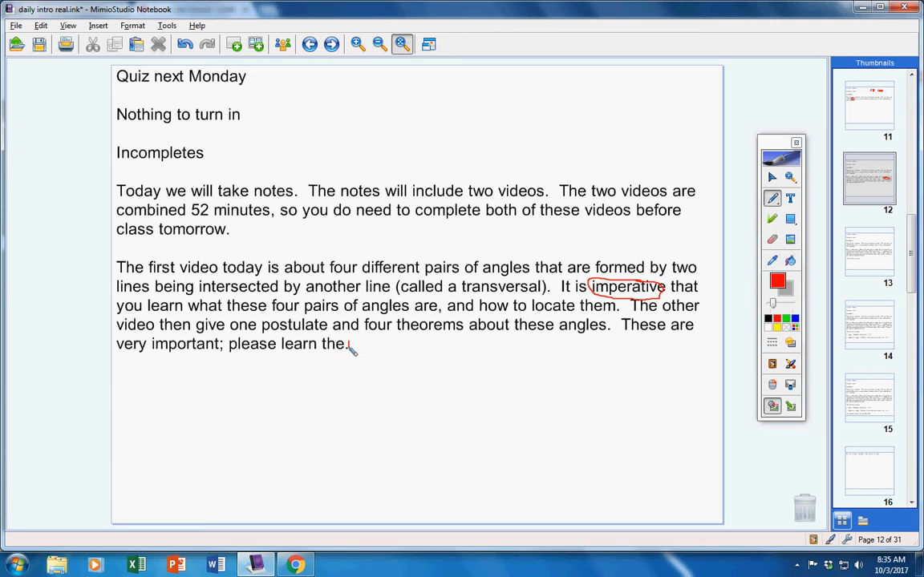
Step: Circle the word "imperative" in red in the paragraph about the first video
drag(349, 350, 369, 345)
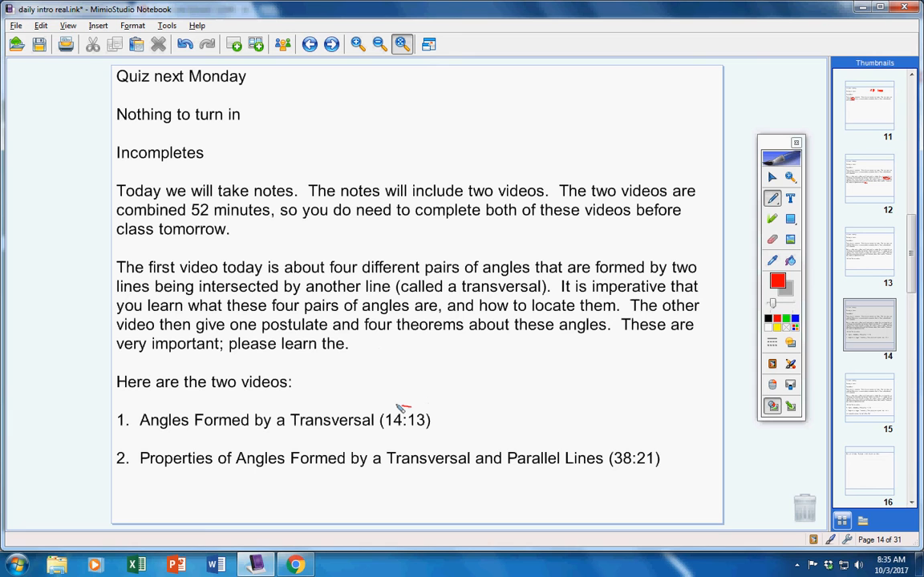
Step: Mark the video list page with a short red pen stroke
drag(382, 409, 436, 433)
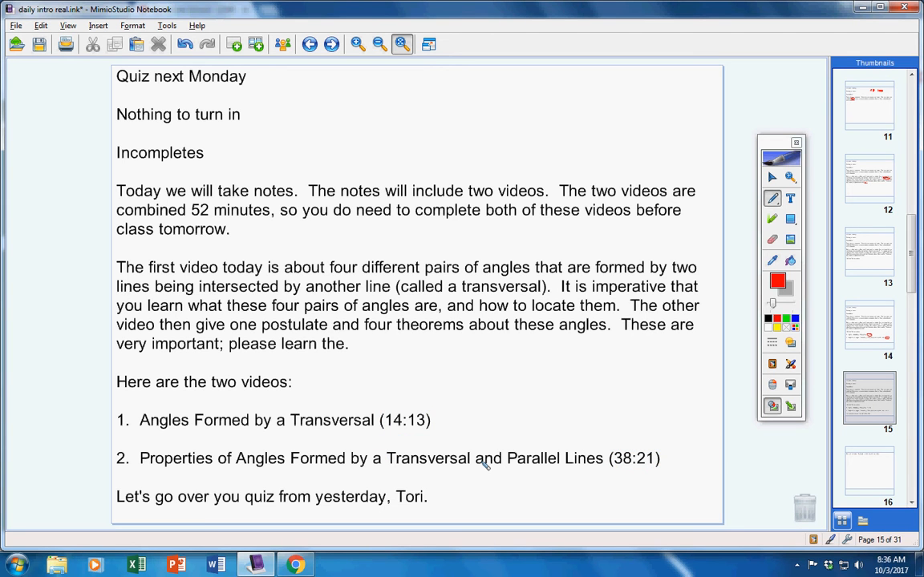
mouse_move(273, 489)
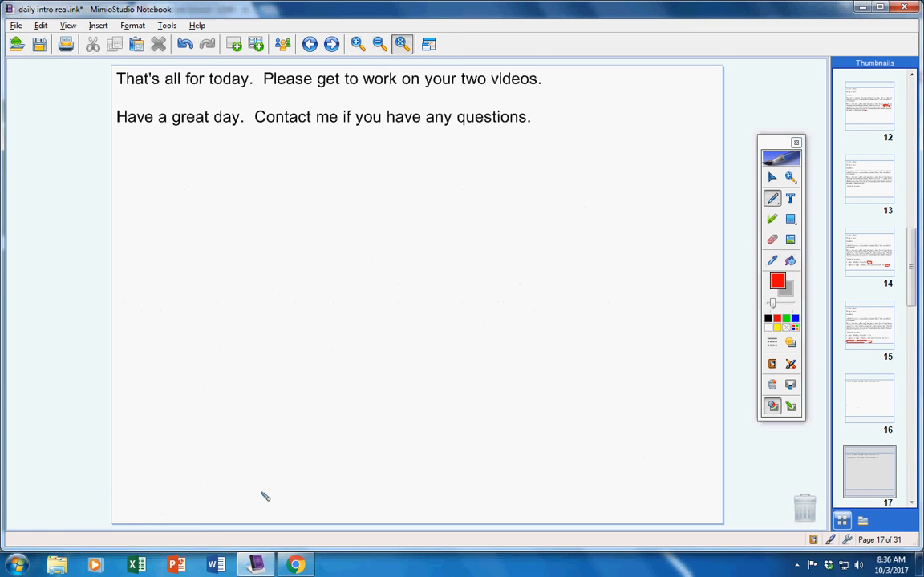
mouse_move(822, 321)
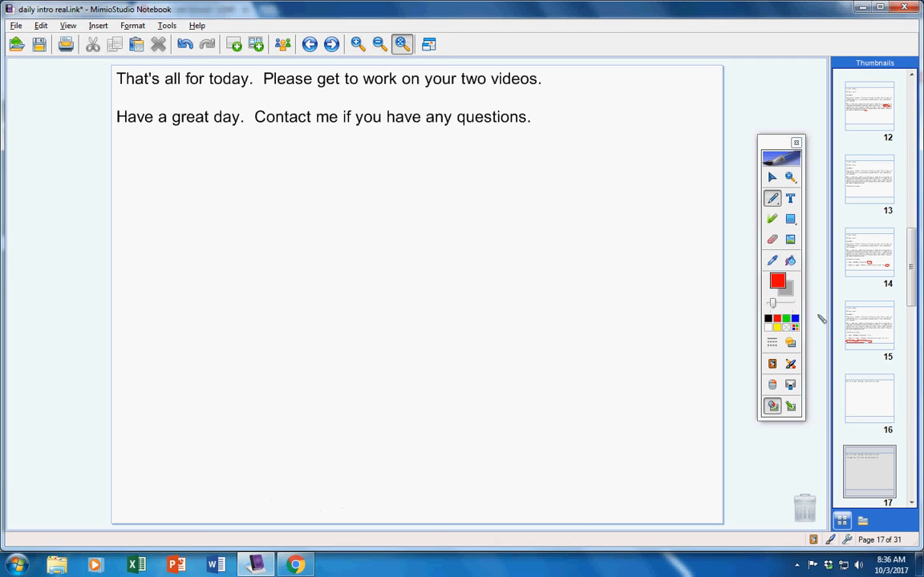